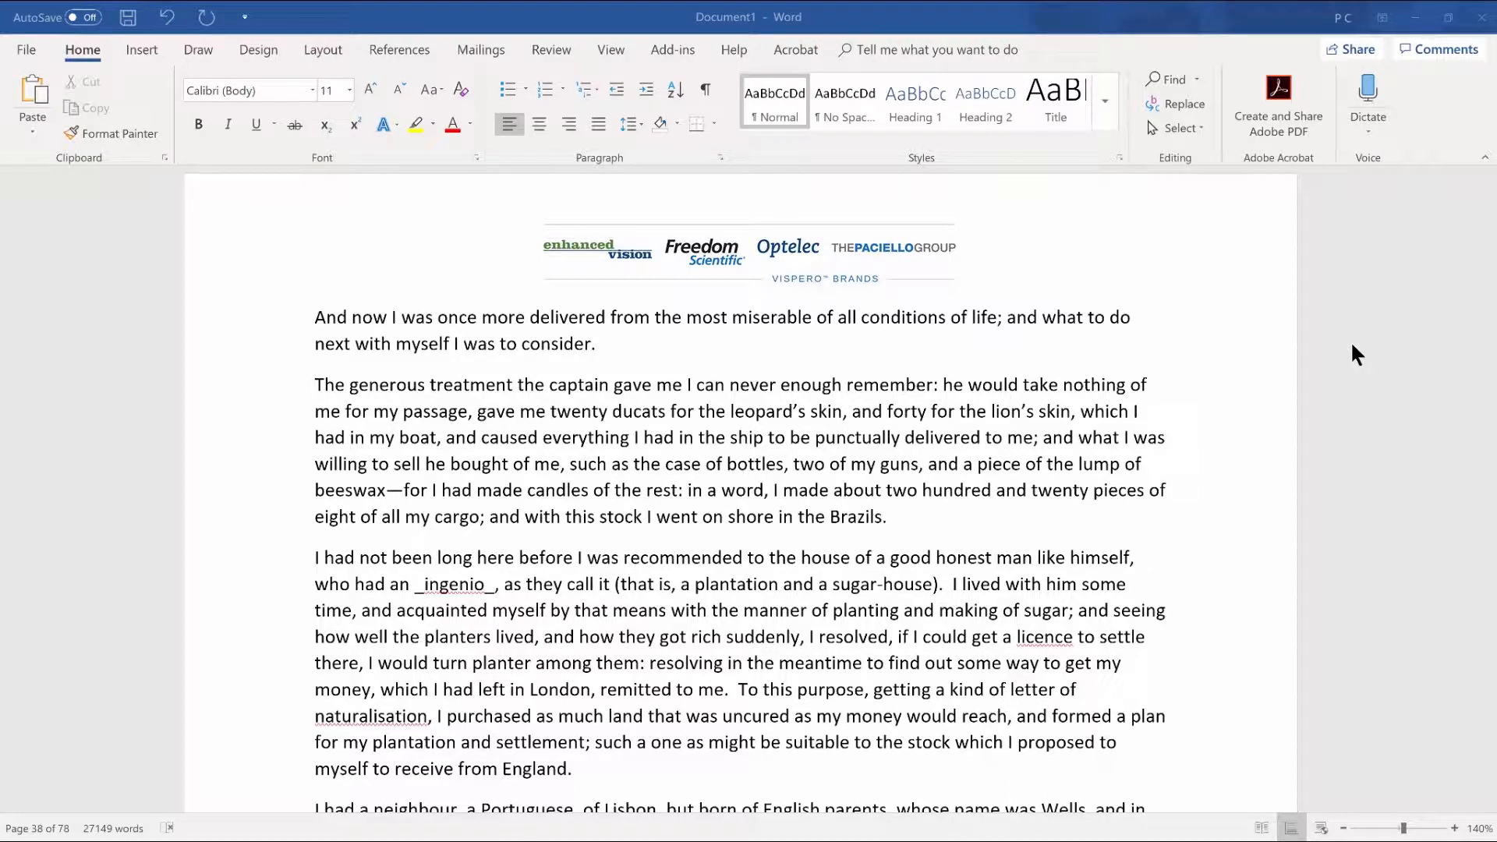
# Open the Font dialog showing the Calibri body font at size 11.
pyautogui.click(316, 384)
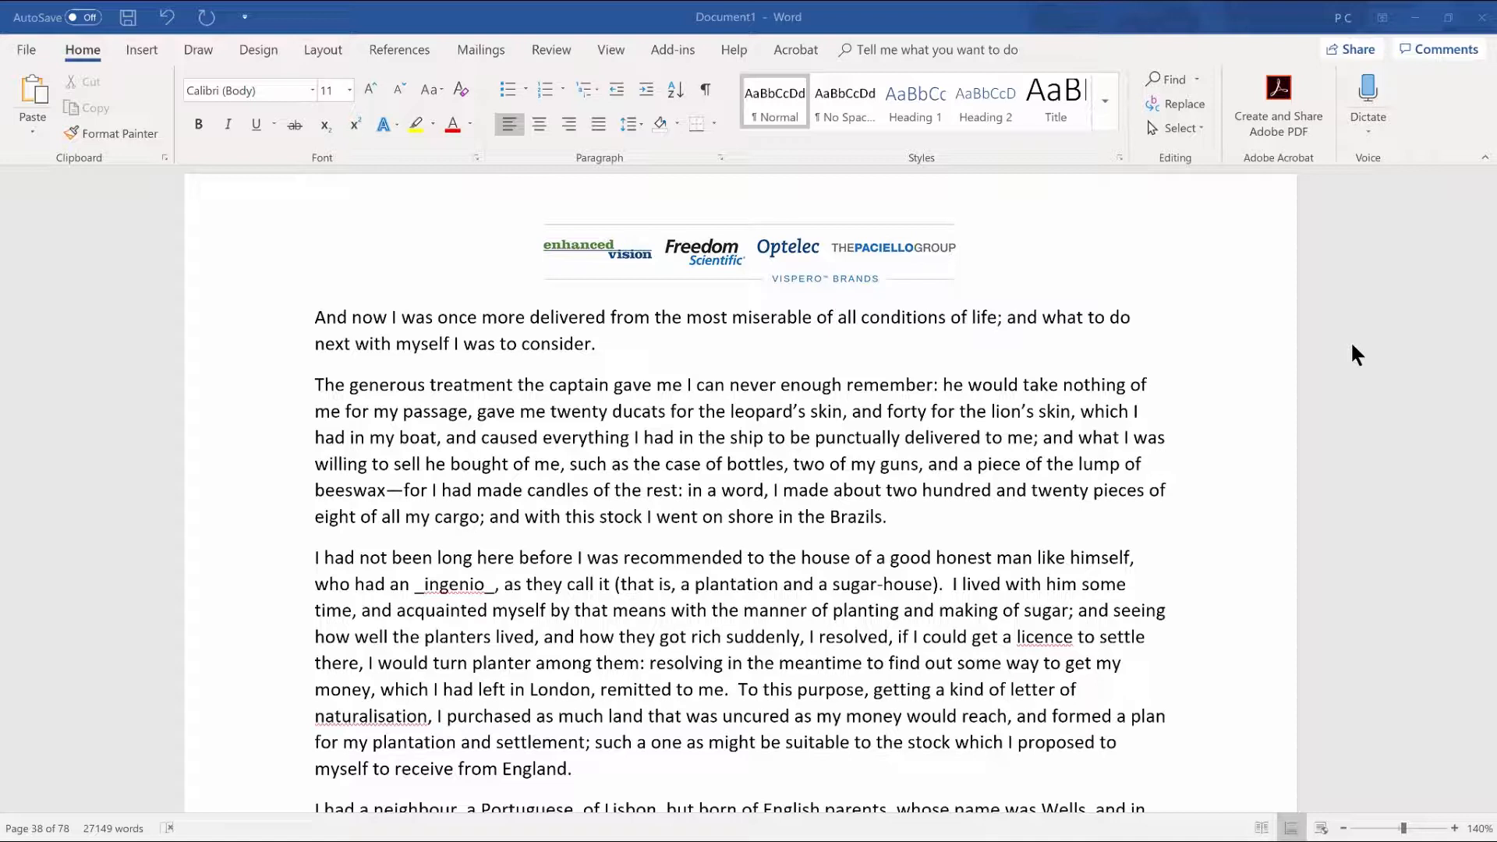
pyautogui.click(315, 383)
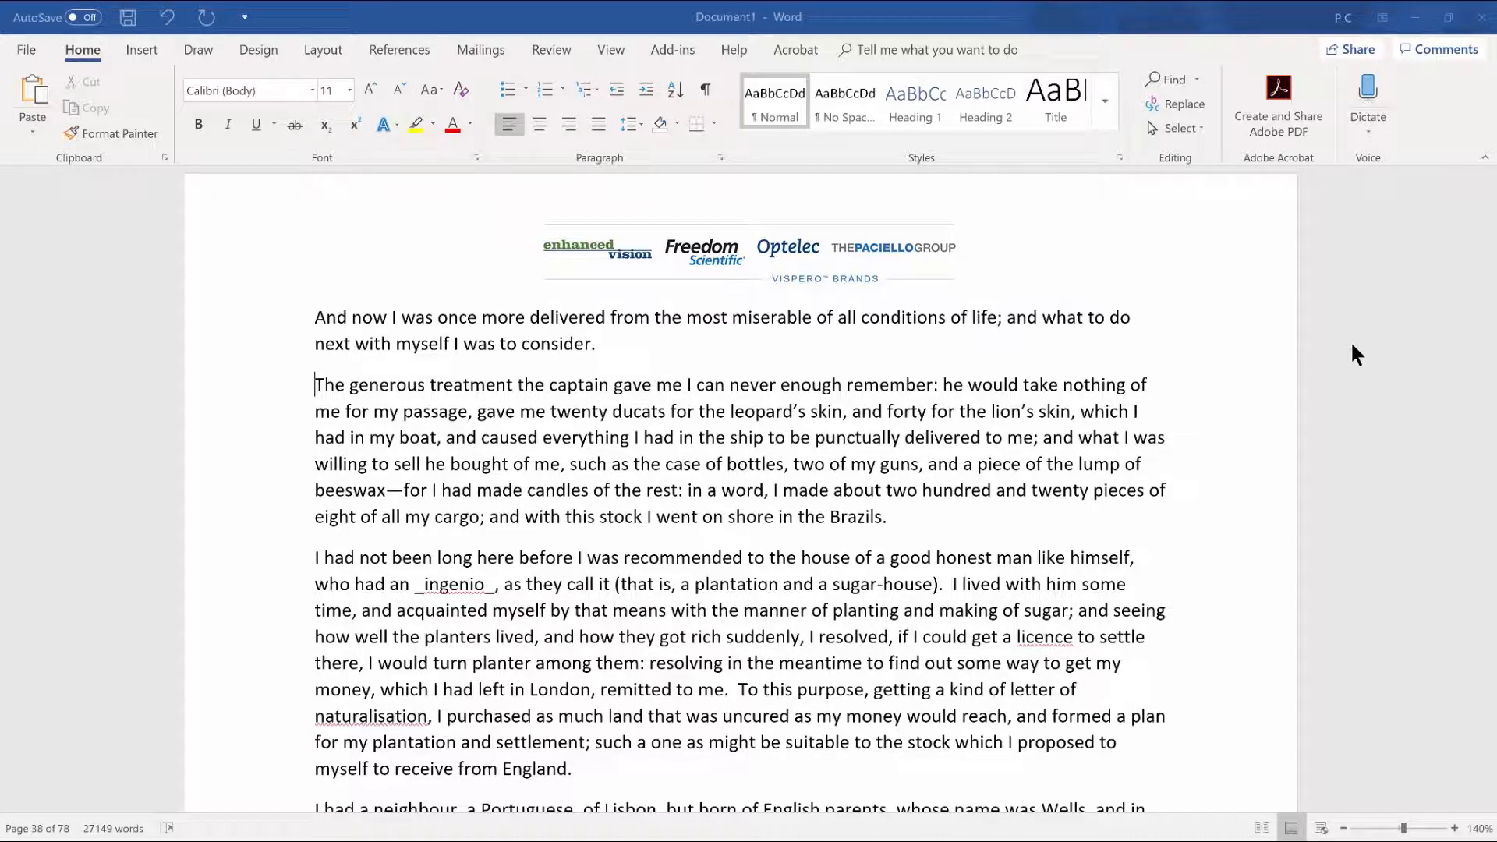
pyautogui.press('ctrl+shift+e')
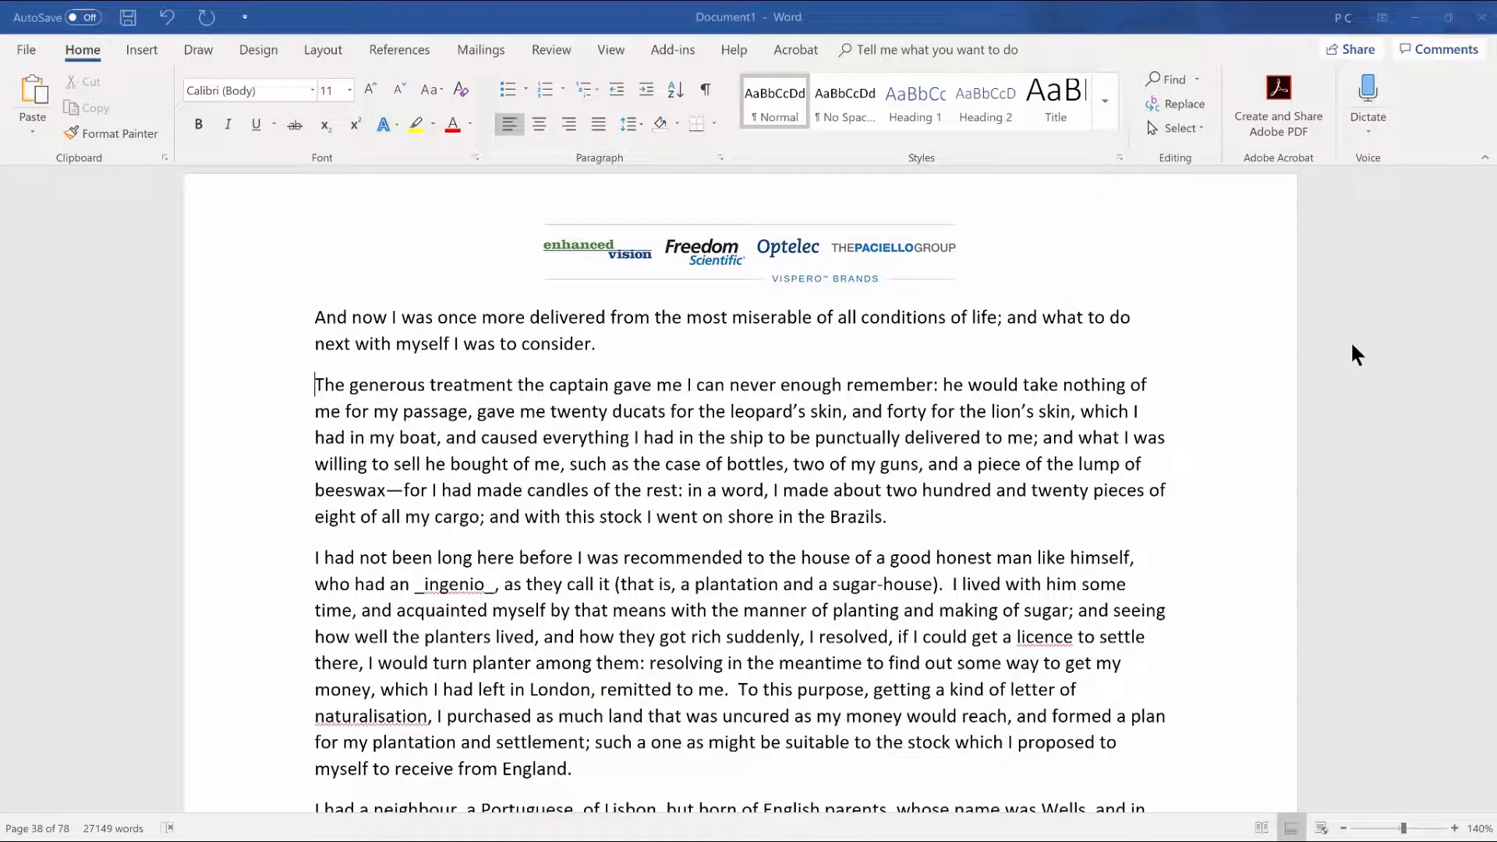
pyautogui.click(511, 157)
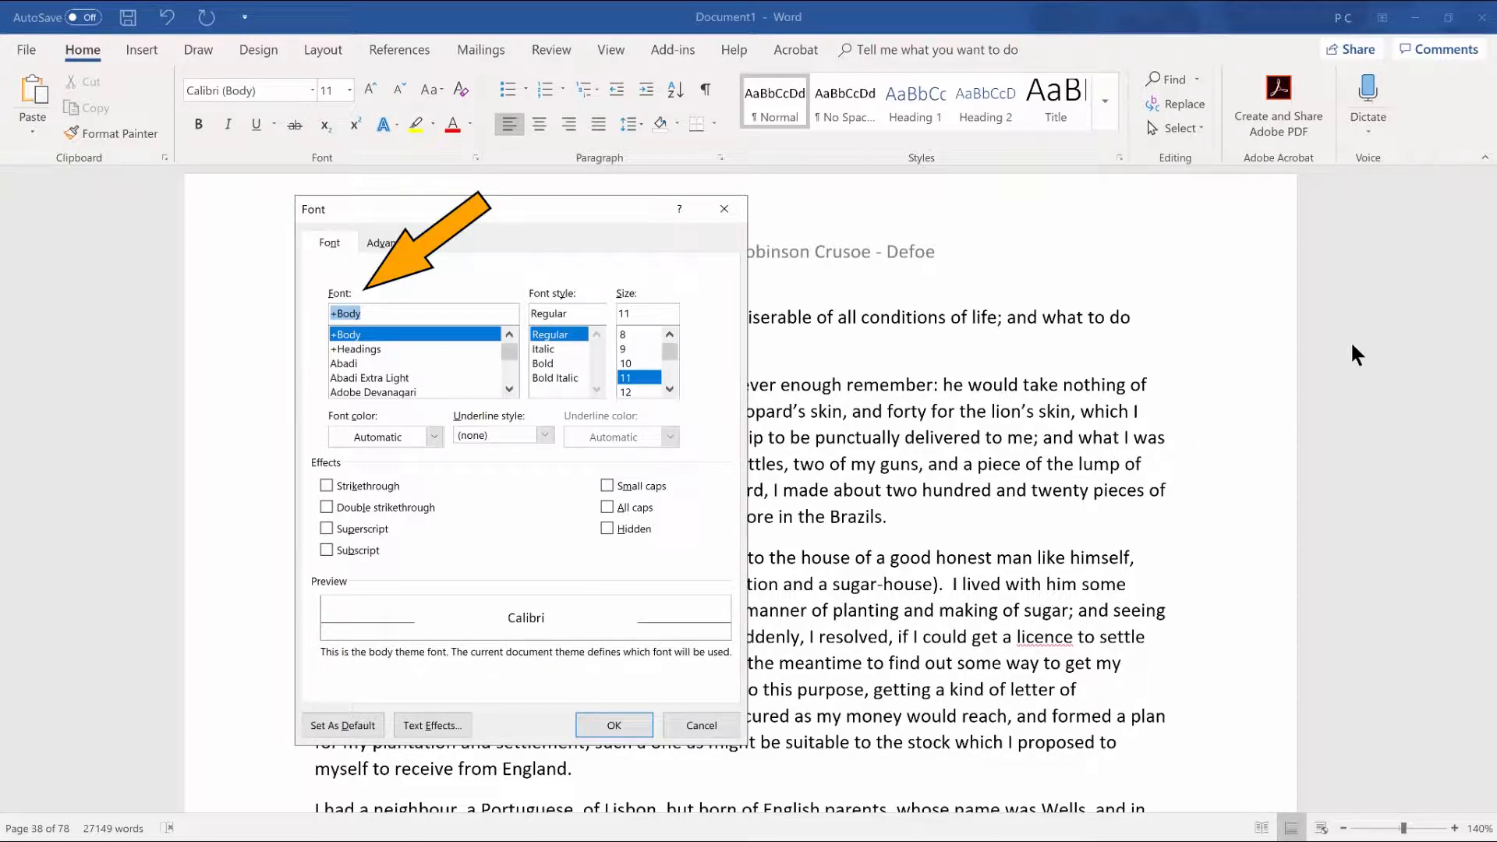
# Enter Calibri as the font and 14 as the size.
pyautogui.press('ctrl+alt+down')
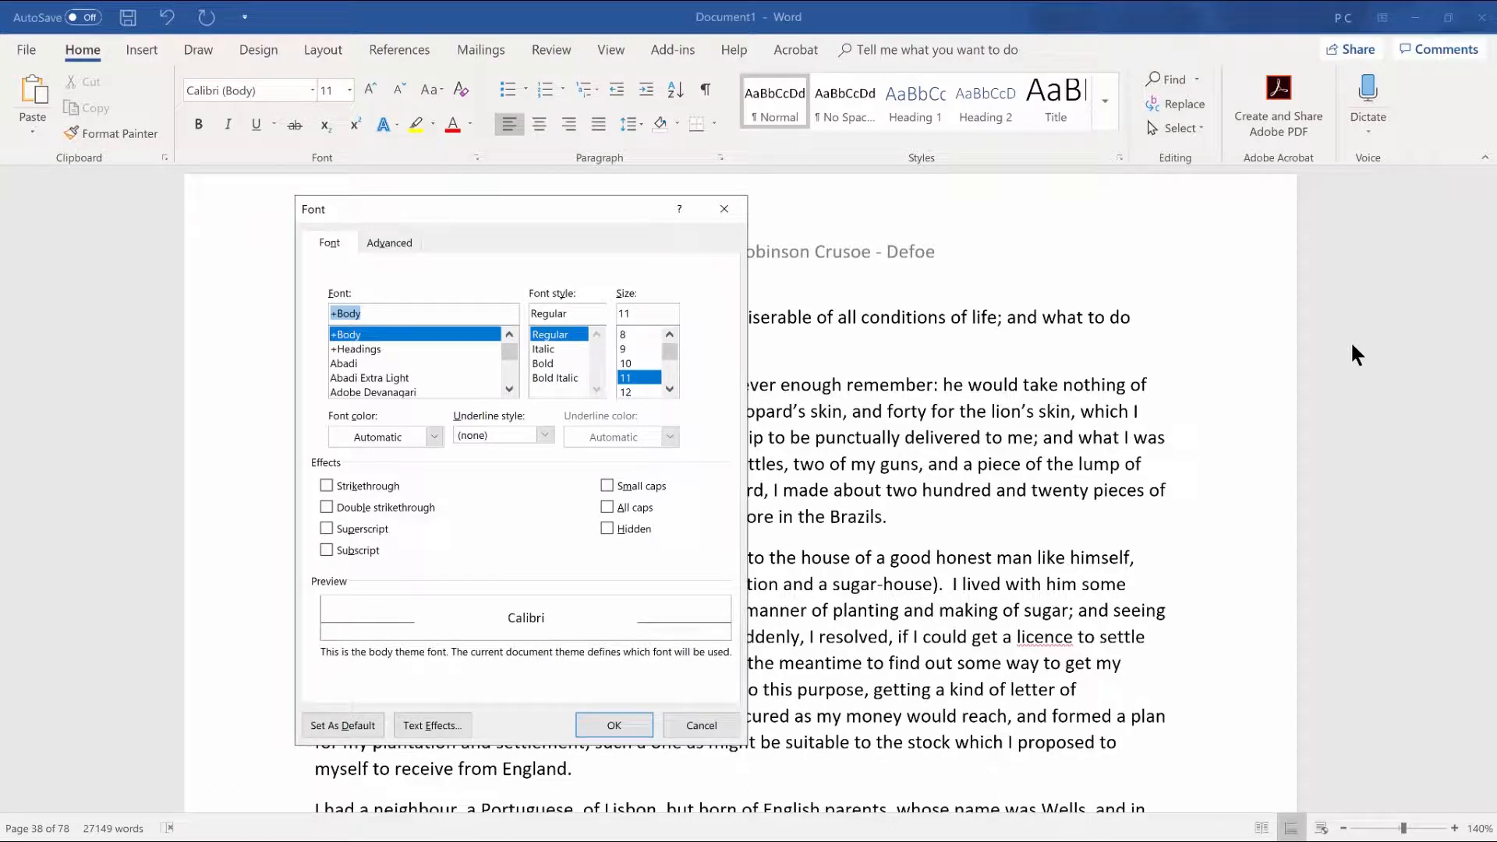
pyautogui.write('ca')
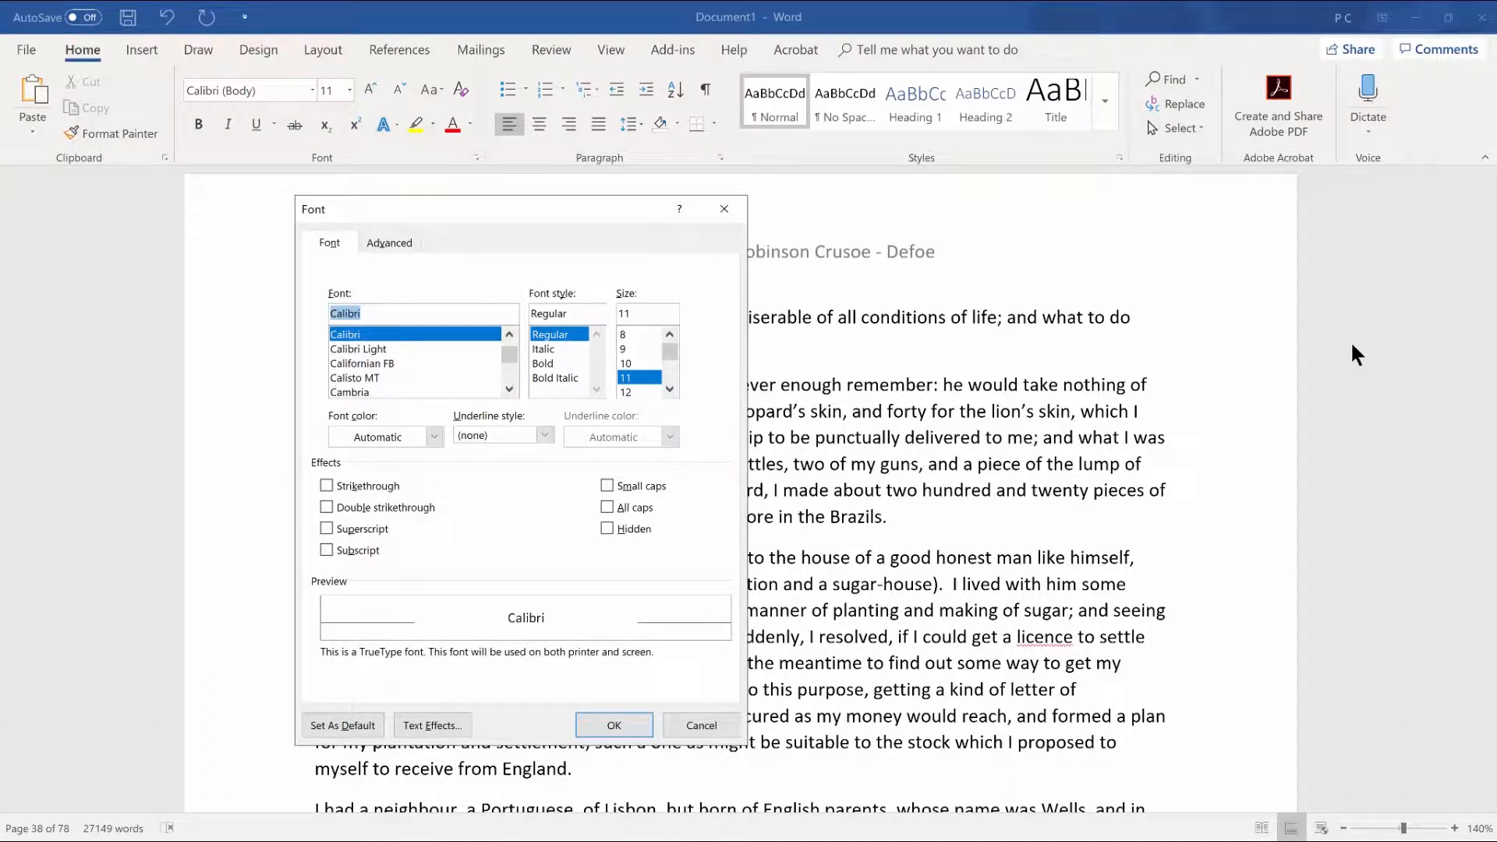
pyautogui.press('Tab')
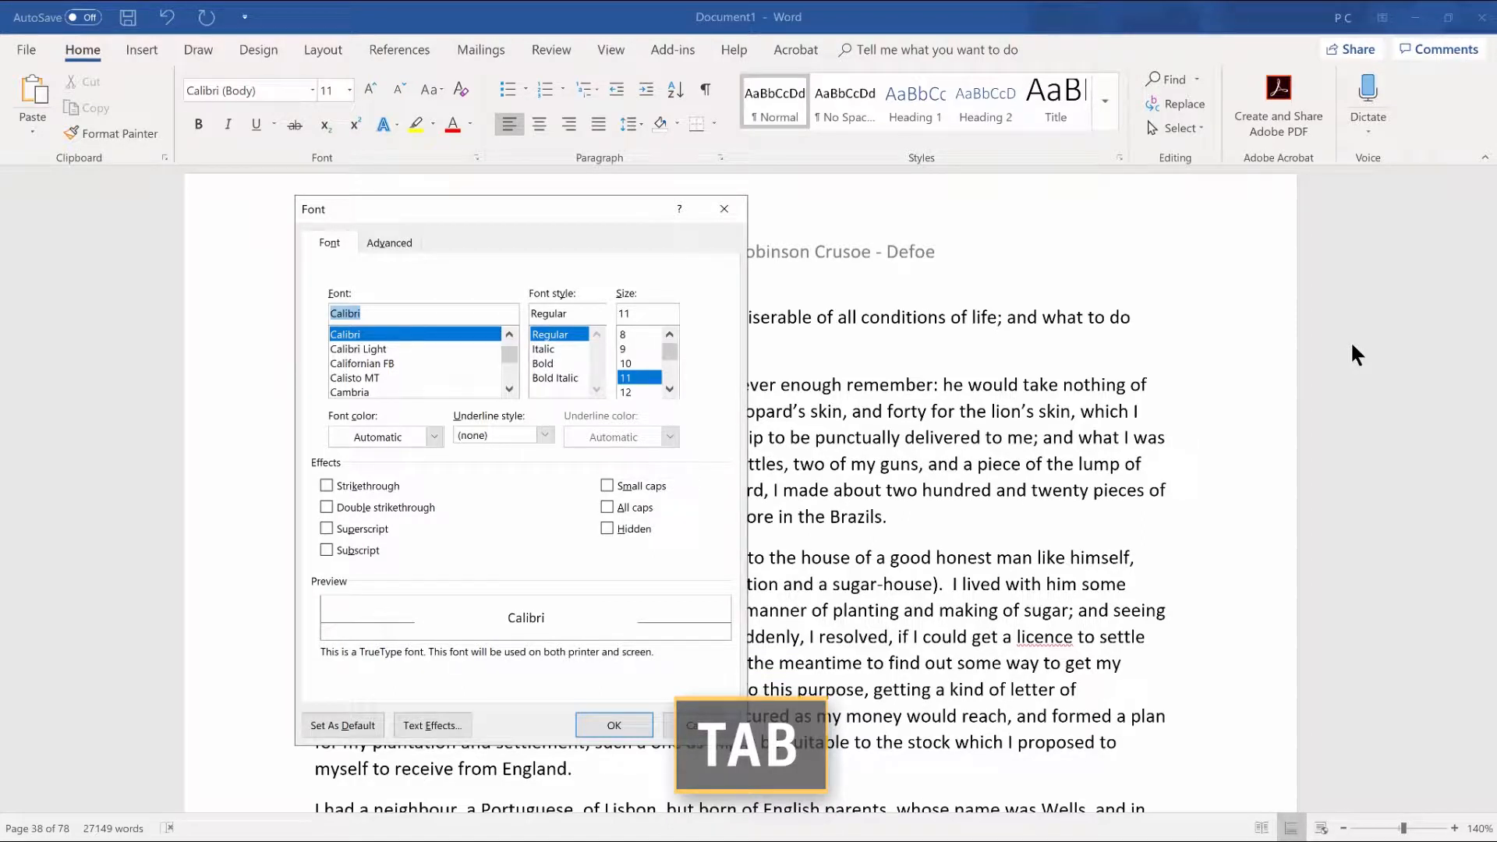
pyautogui.press('tab')
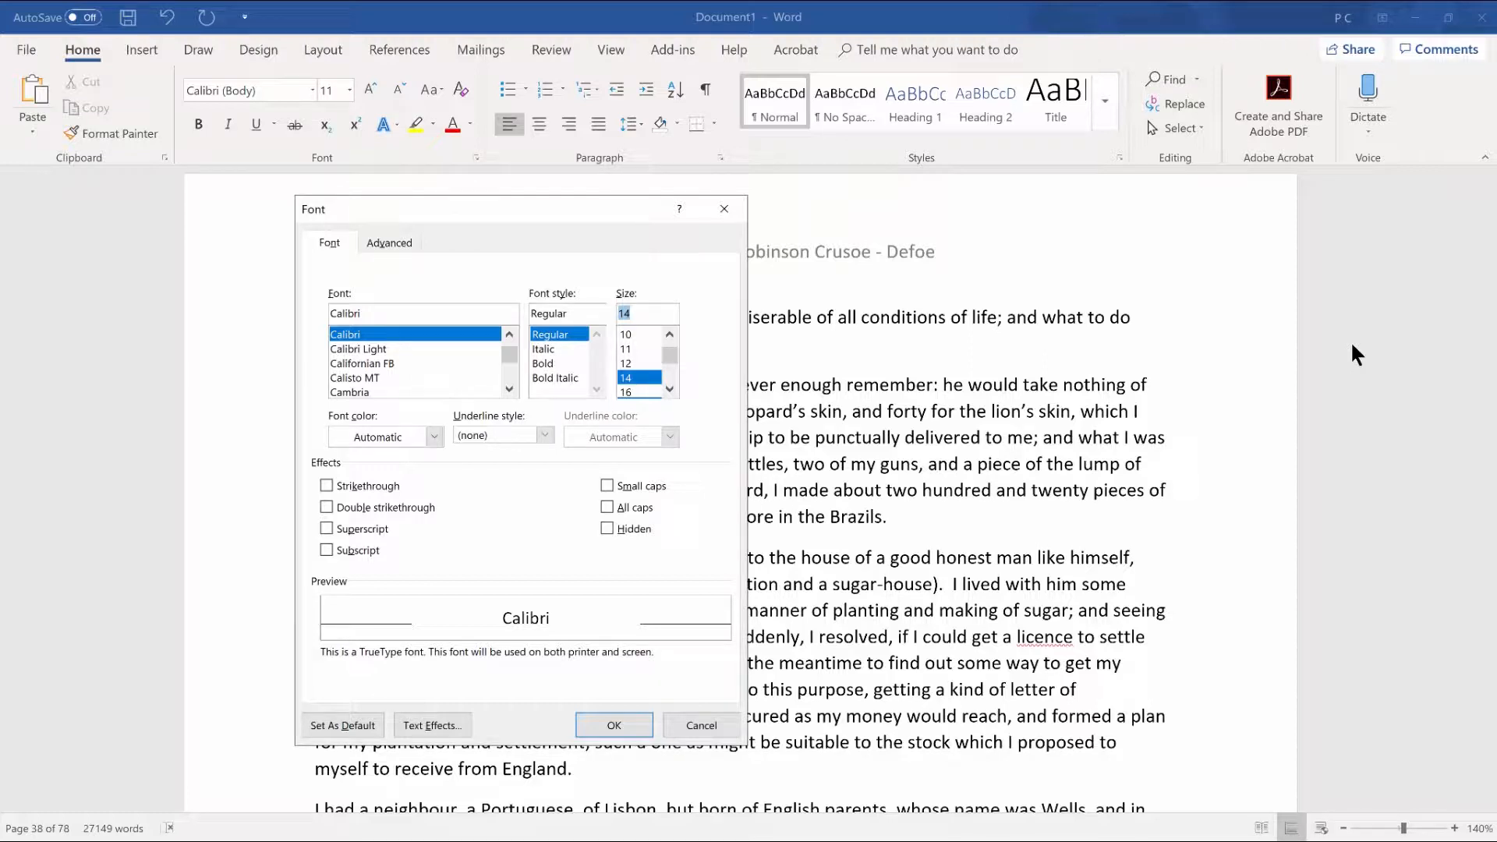
pyautogui.press('tab')
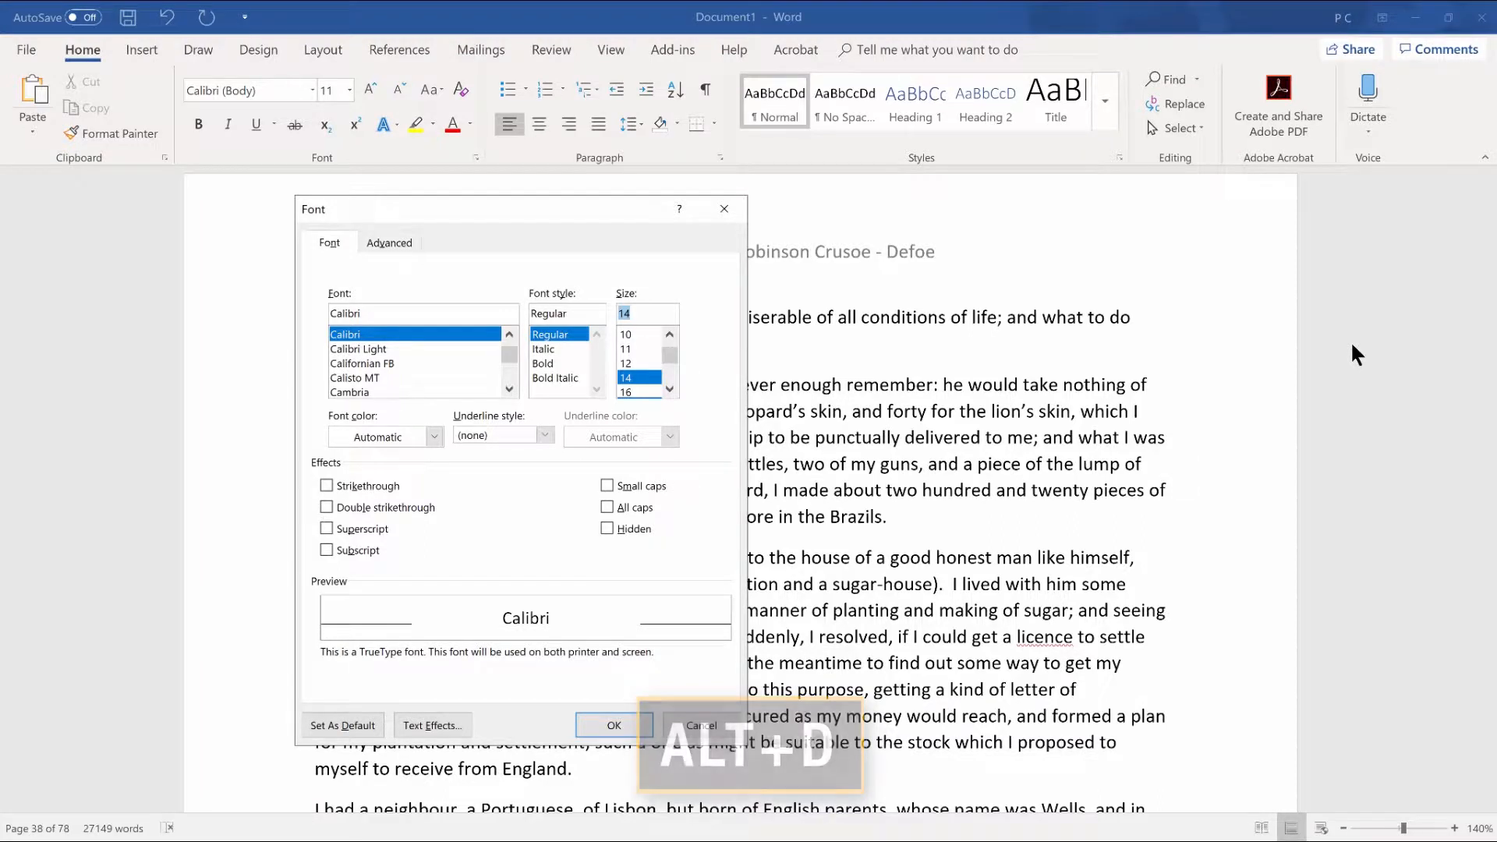
# Set Calibri 14 pt as default for all documents based on Normal.dotm.
pyautogui.click(341, 725)
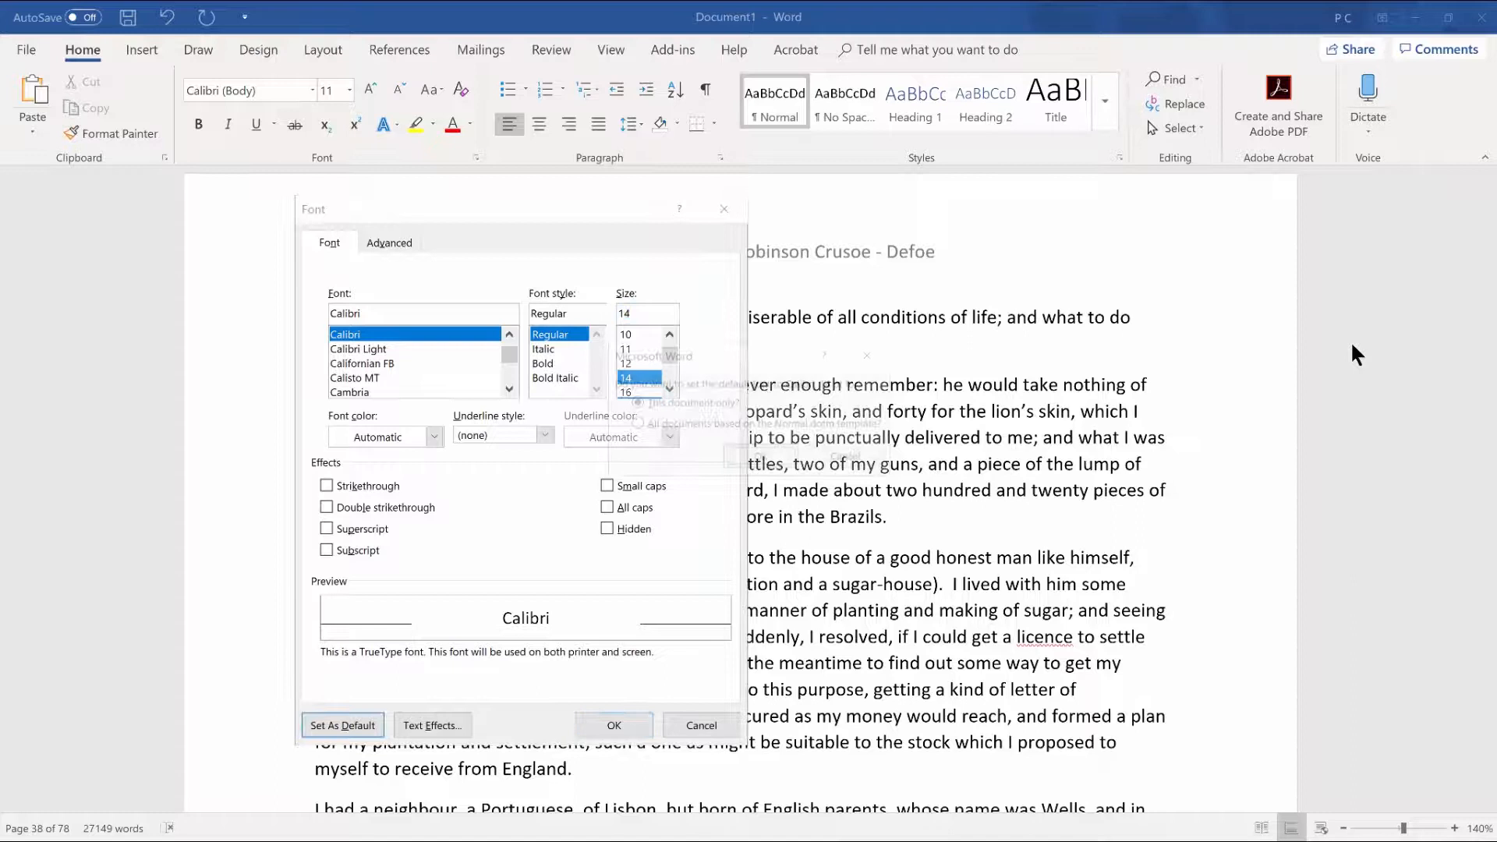
pyautogui.click(341, 724)
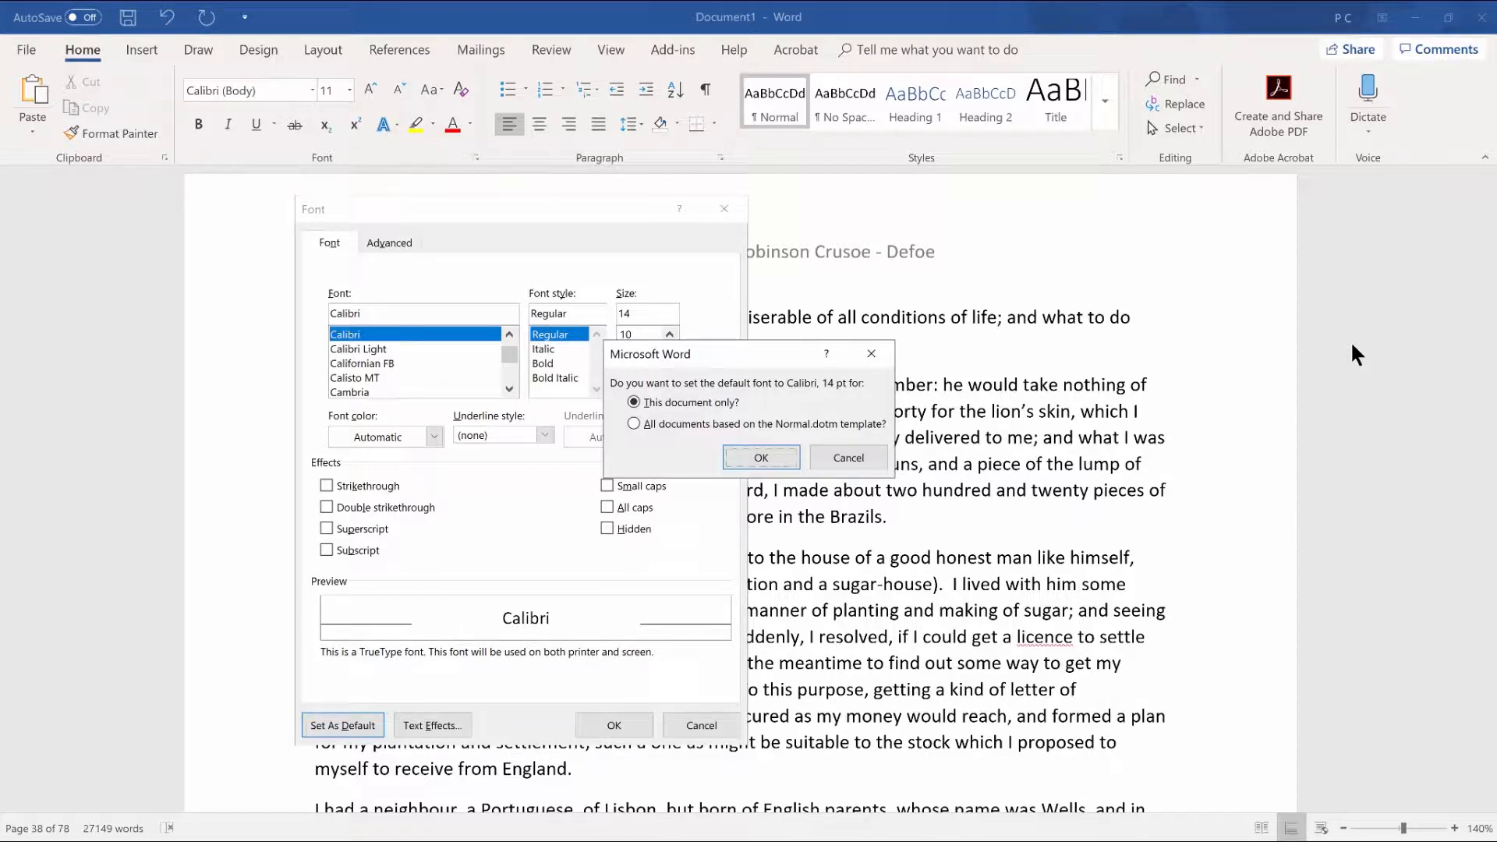
pyautogui.press('tab')
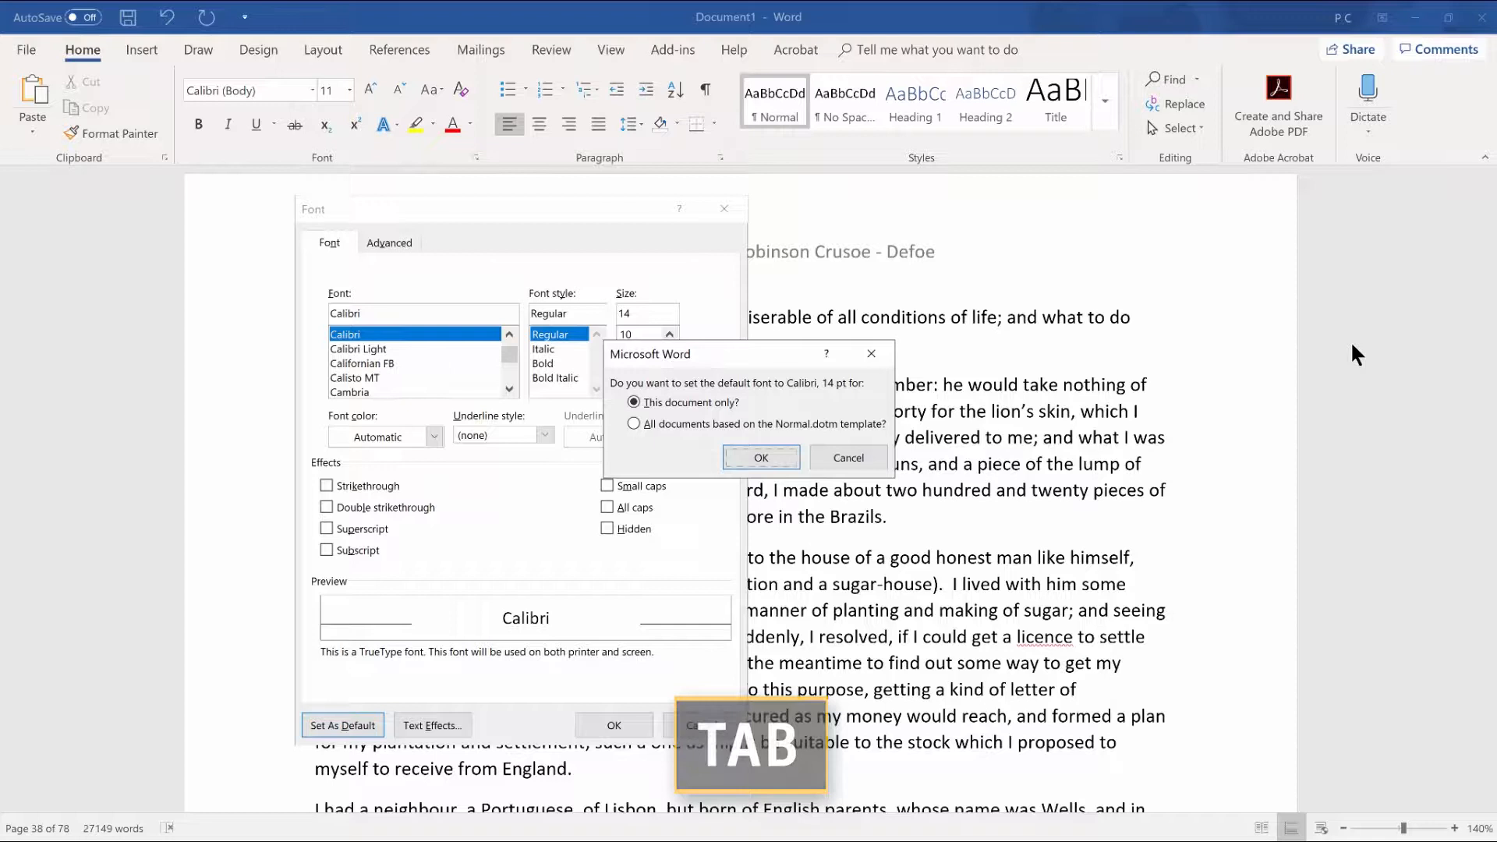
pyautogui.press('Tab')
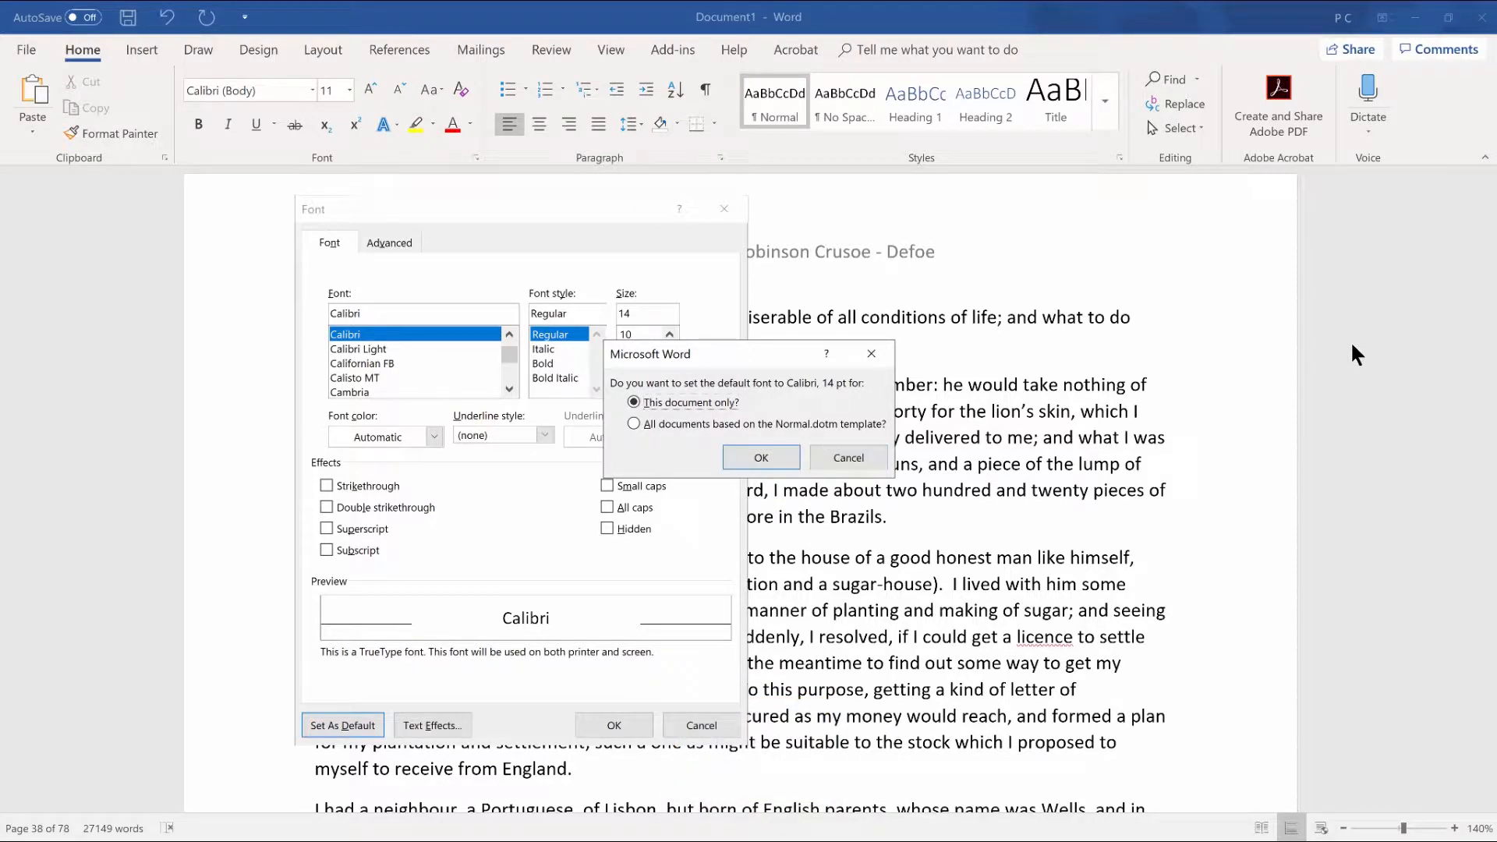
pyautogui.click(633, 424)
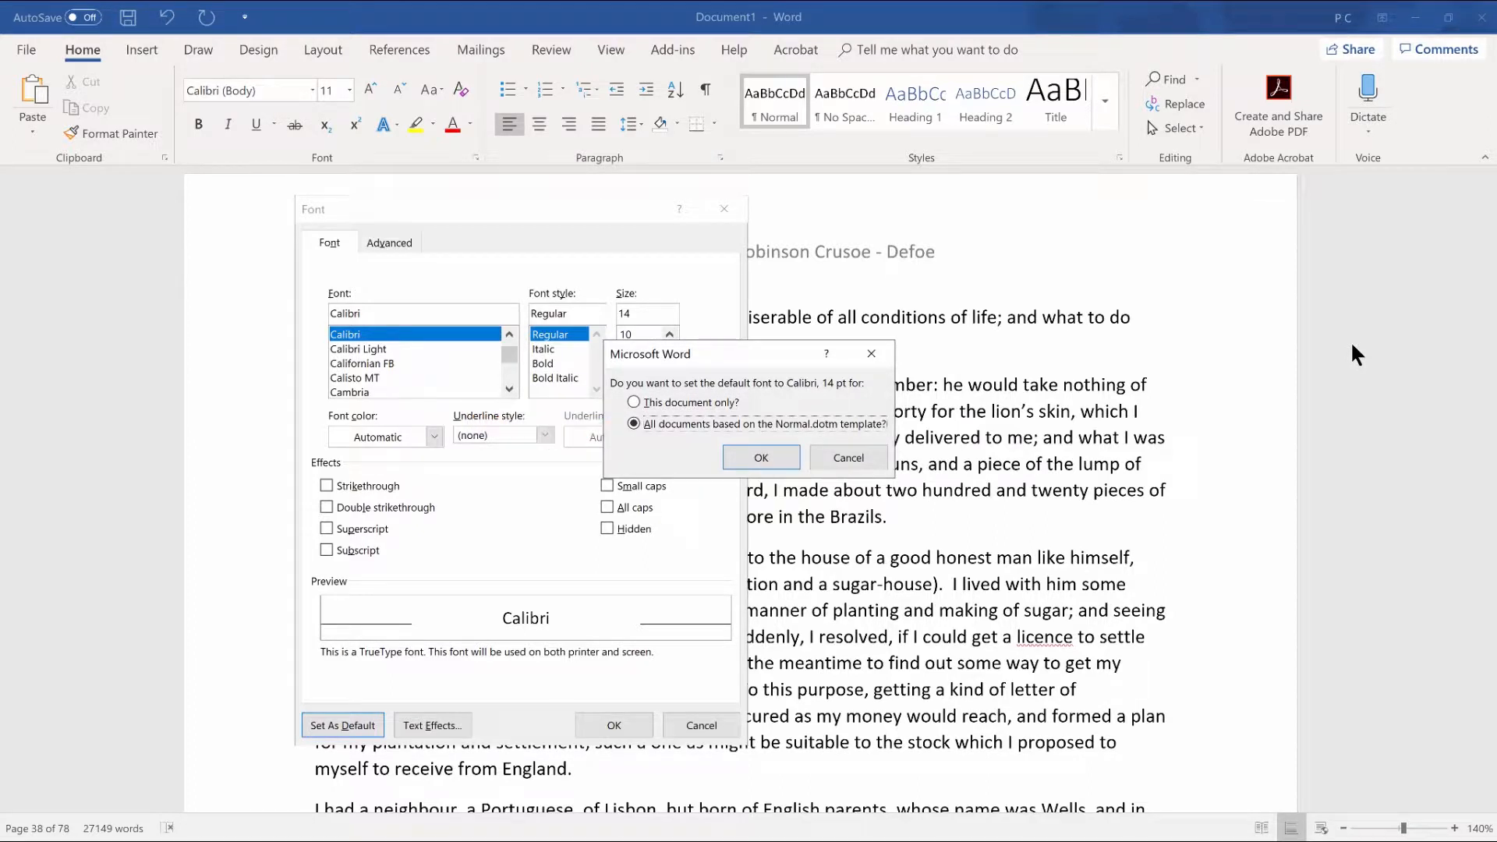
pyautogui.press('Return')
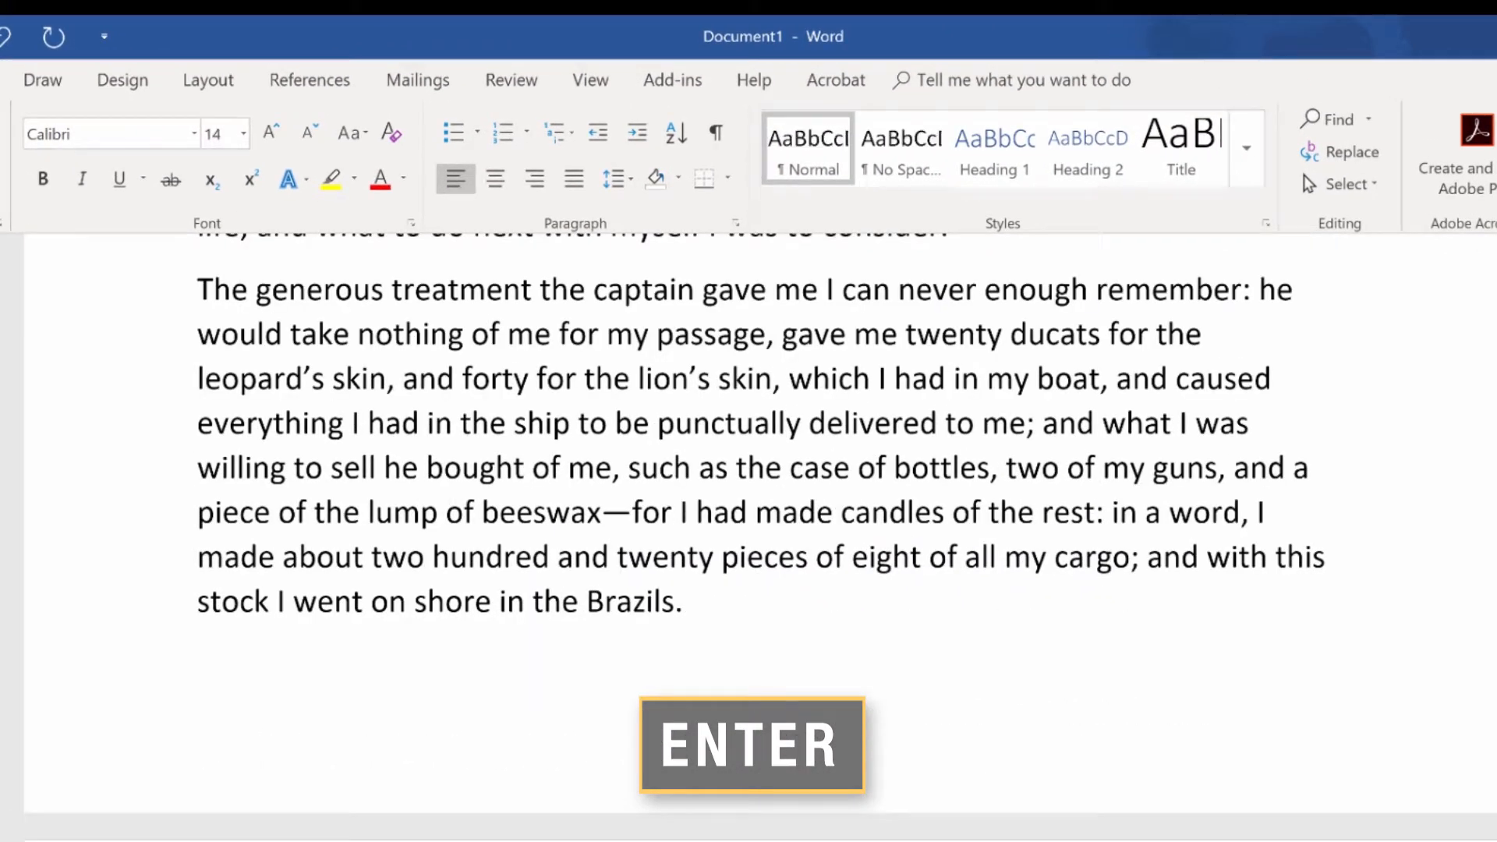
pyautogui.press('enter')
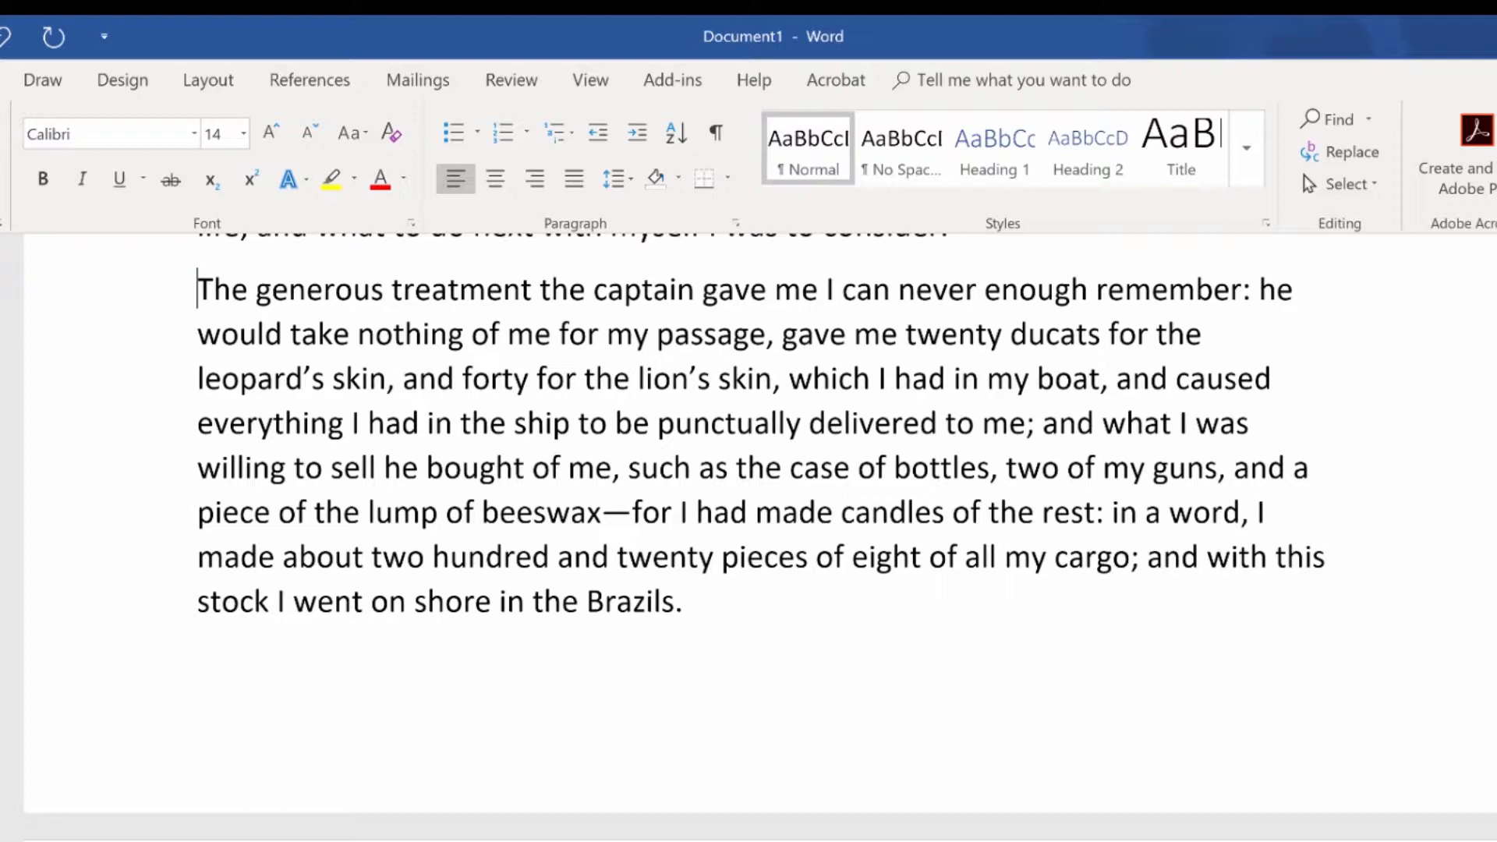